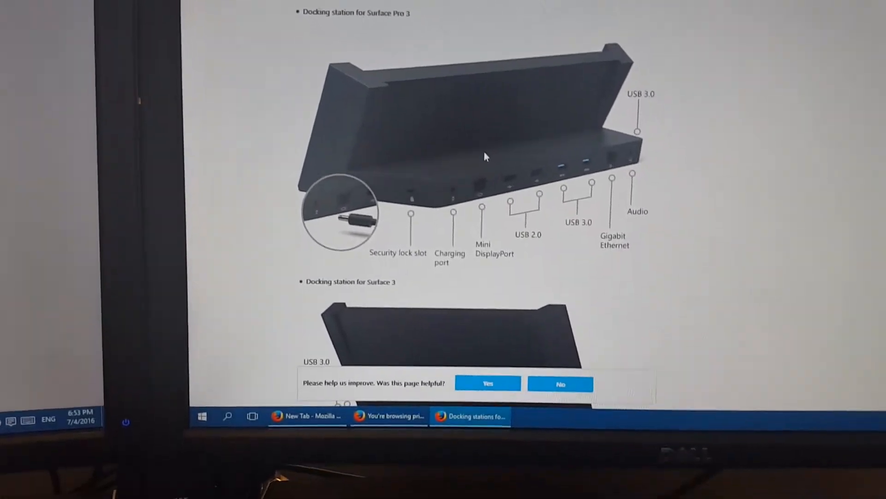
scroll("down", 3)
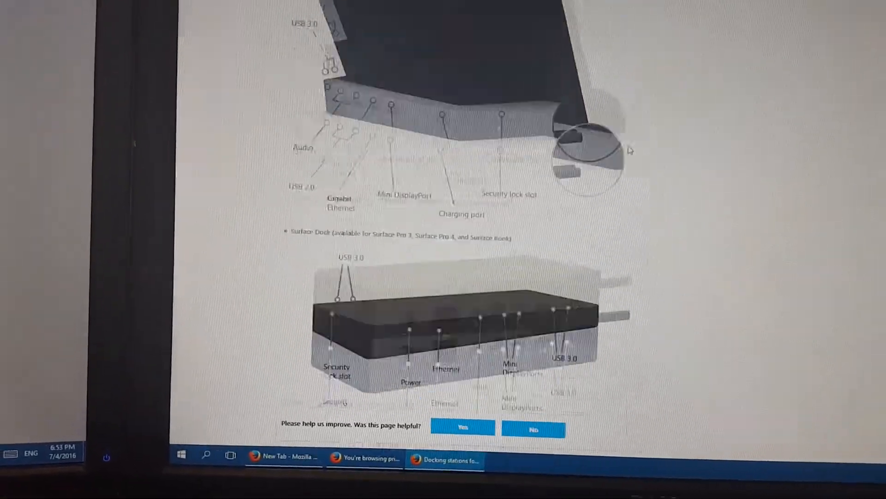
scroll("down", 3)
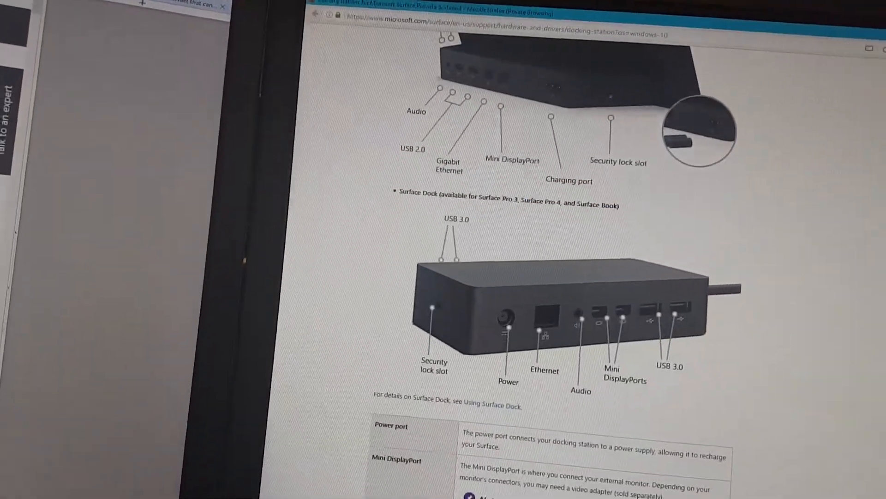
scroll("down", 3)
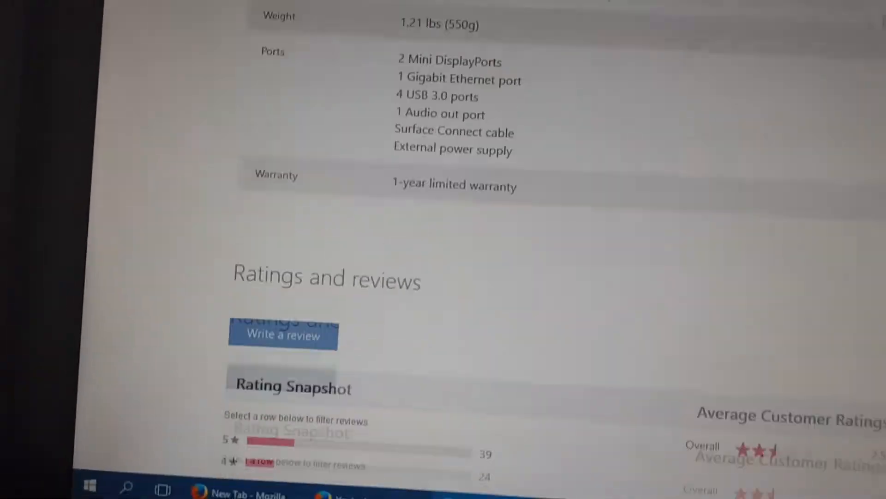
scroll("up", 3)
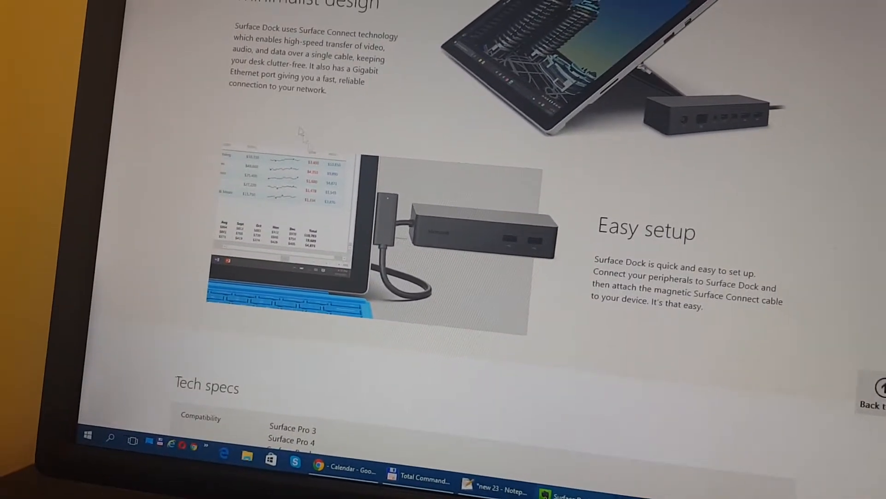
scroll("down", 3)
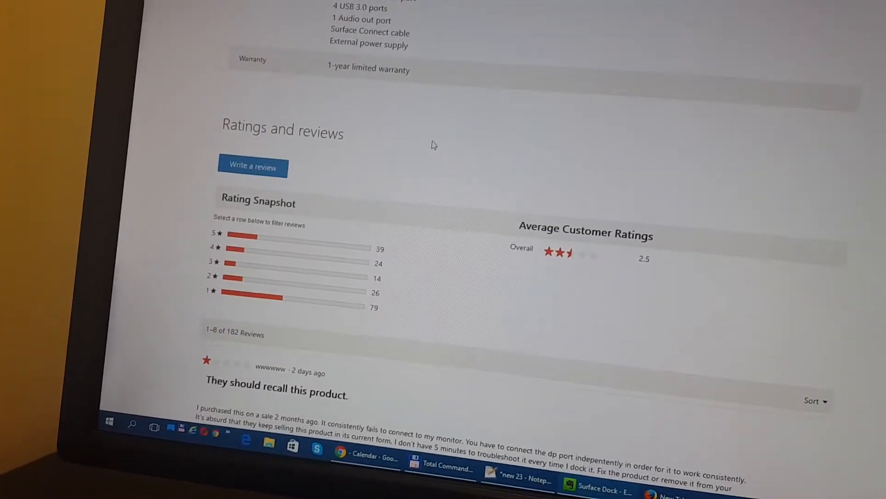